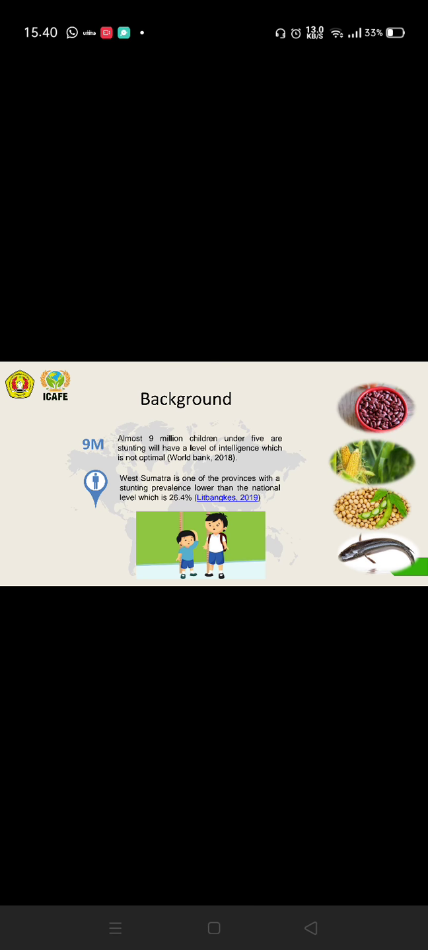
{"action": "scroll", "scroll_direction": "left", "scroll_amount": 3}
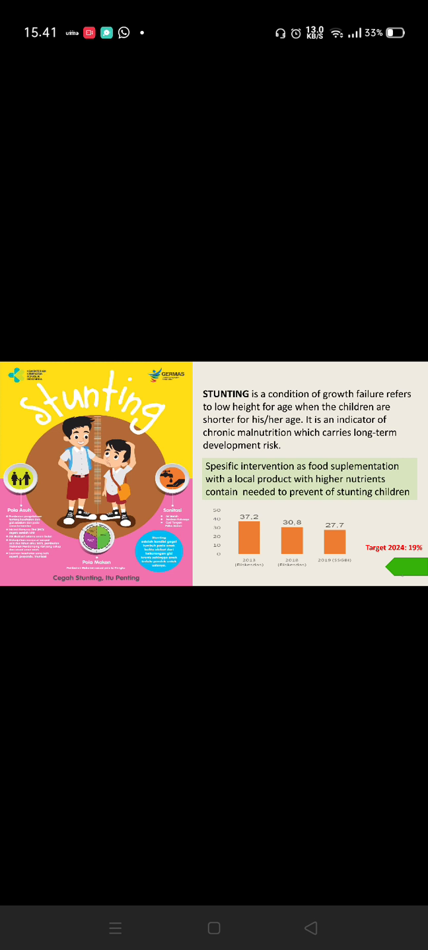